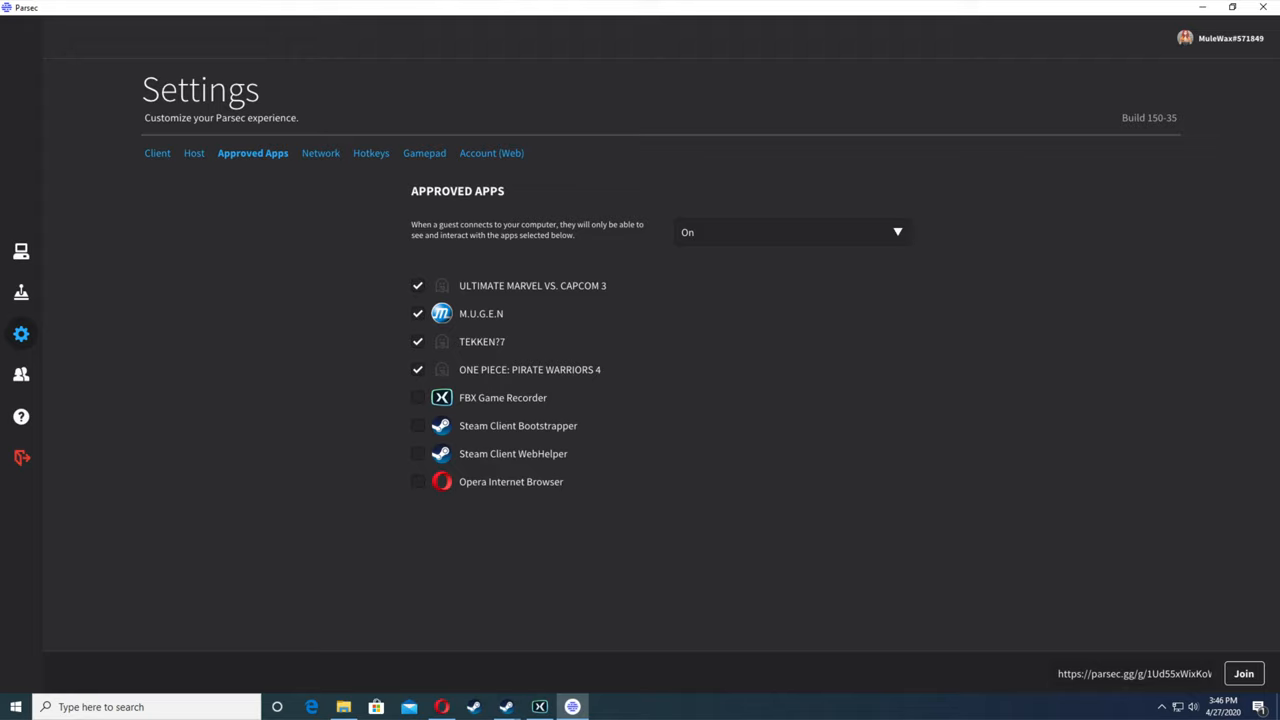
# Step: Bring up the M.U.G.E.N game folder in File Explorer over the Approved Apps settings
pyautogui.click(344, 708)
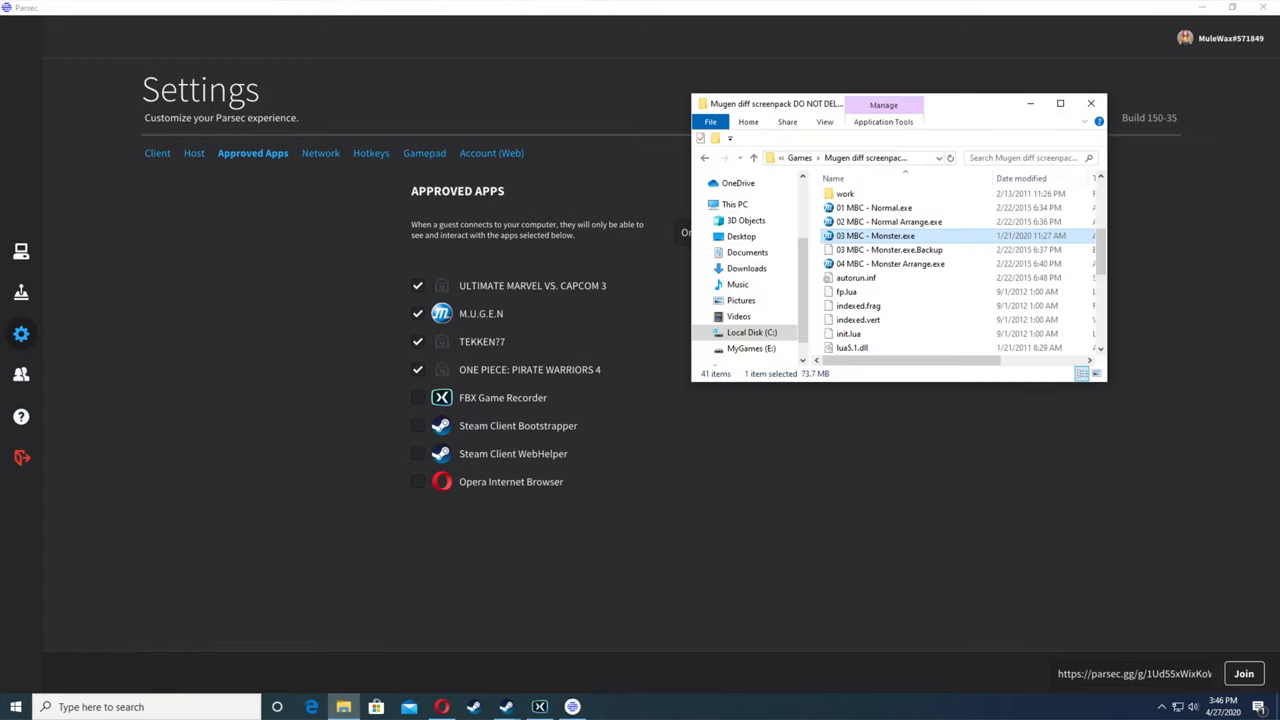
# Step: Launch the M.U.G.E.N executable, confirm it is ticked in Approved Apps, and close the game
pyautogui.doubleClick(876, 236)
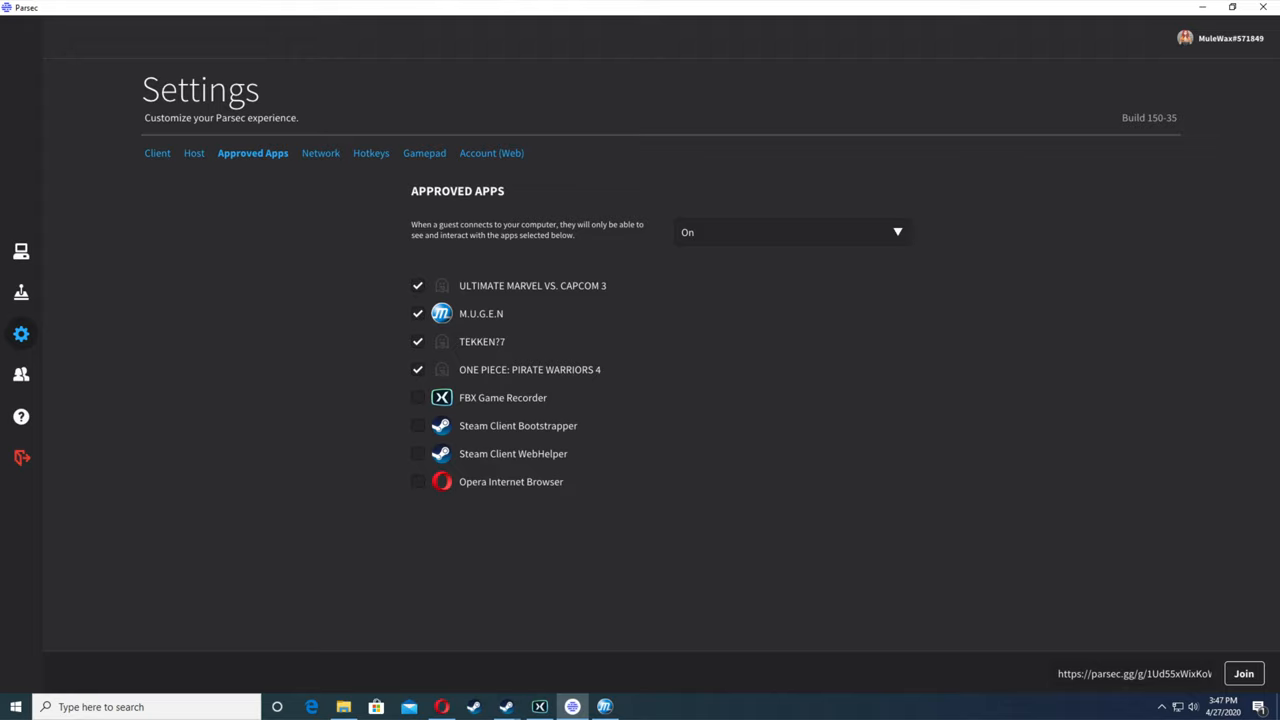
pyautogui.moveTo(252, 152)
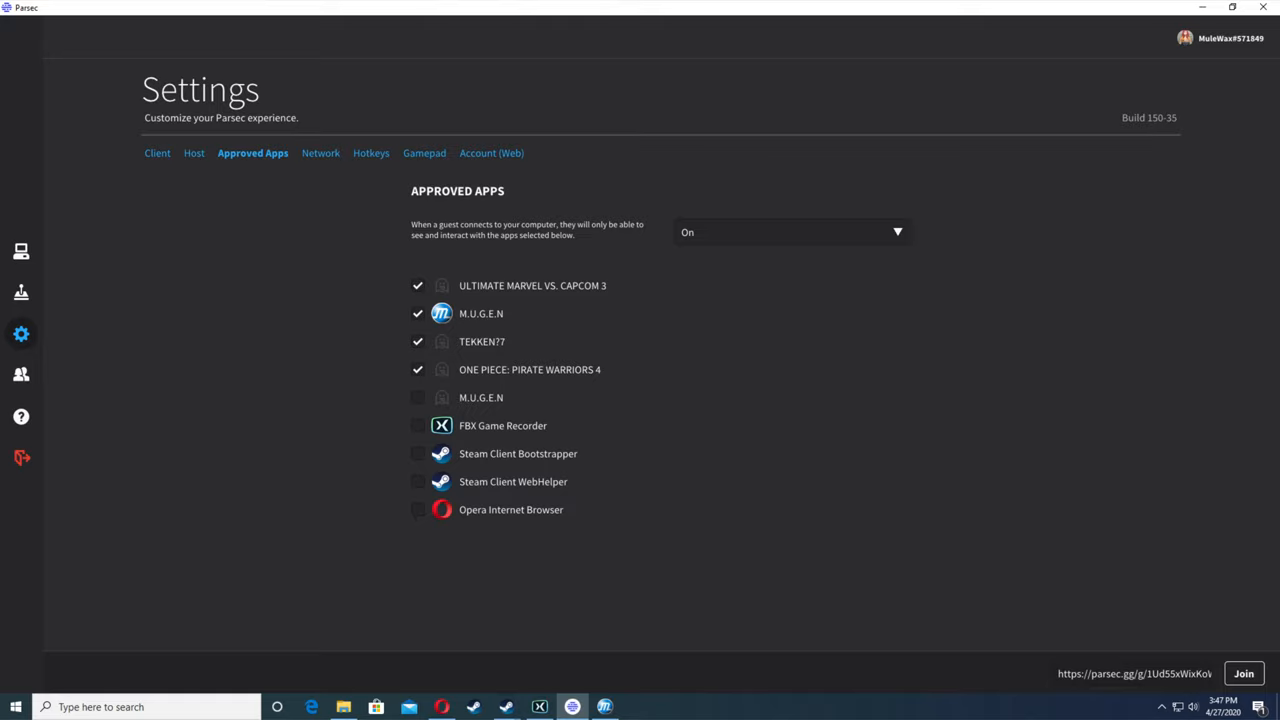
pyautogui.click(416, 396)
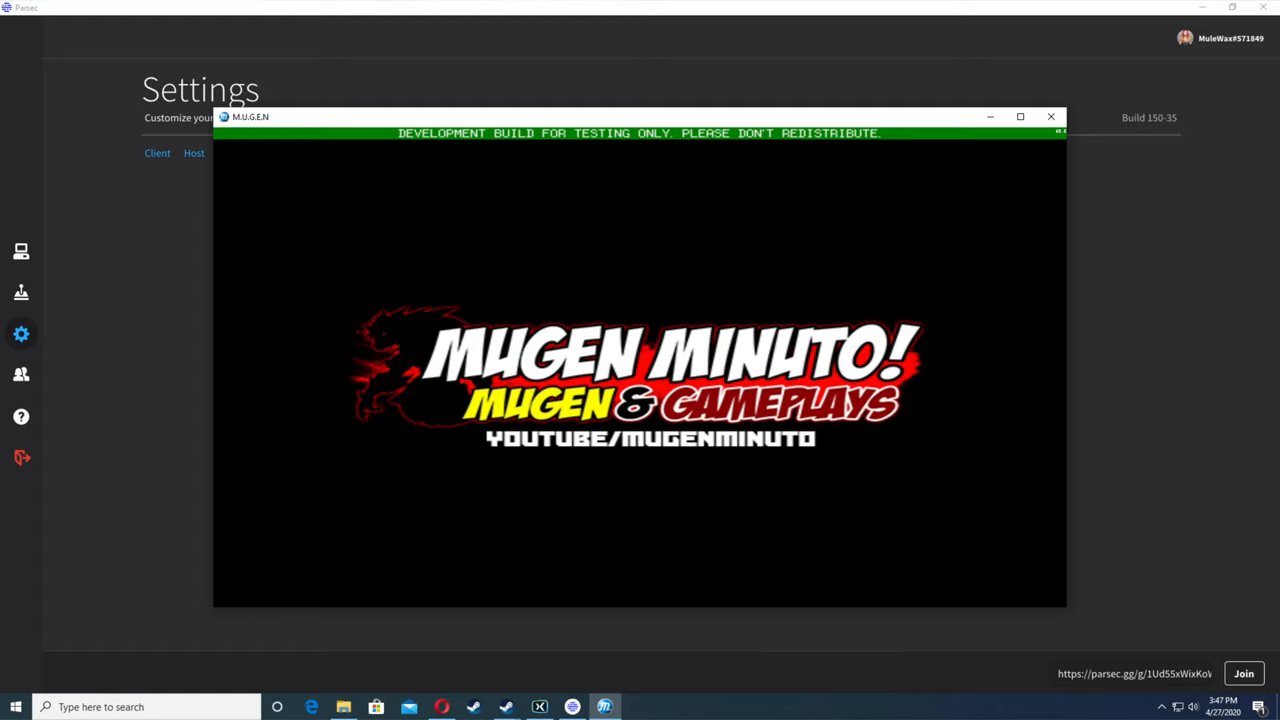
pyautogui.click(1050, 116)
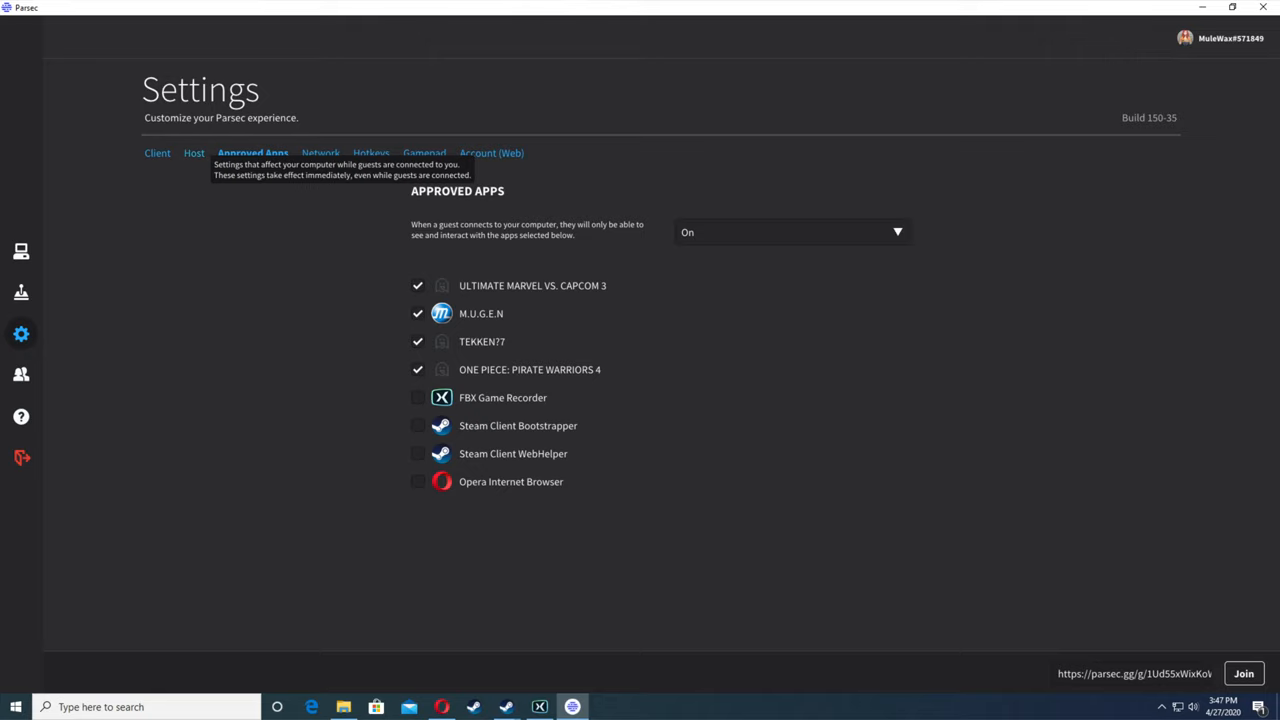
# Step: Review Host settings: hosting enabled, autodetect resolution, 50 Mbps bandwidth, H.265 on, Xbox 360 gamepad
pyautogui.click(194, 152)
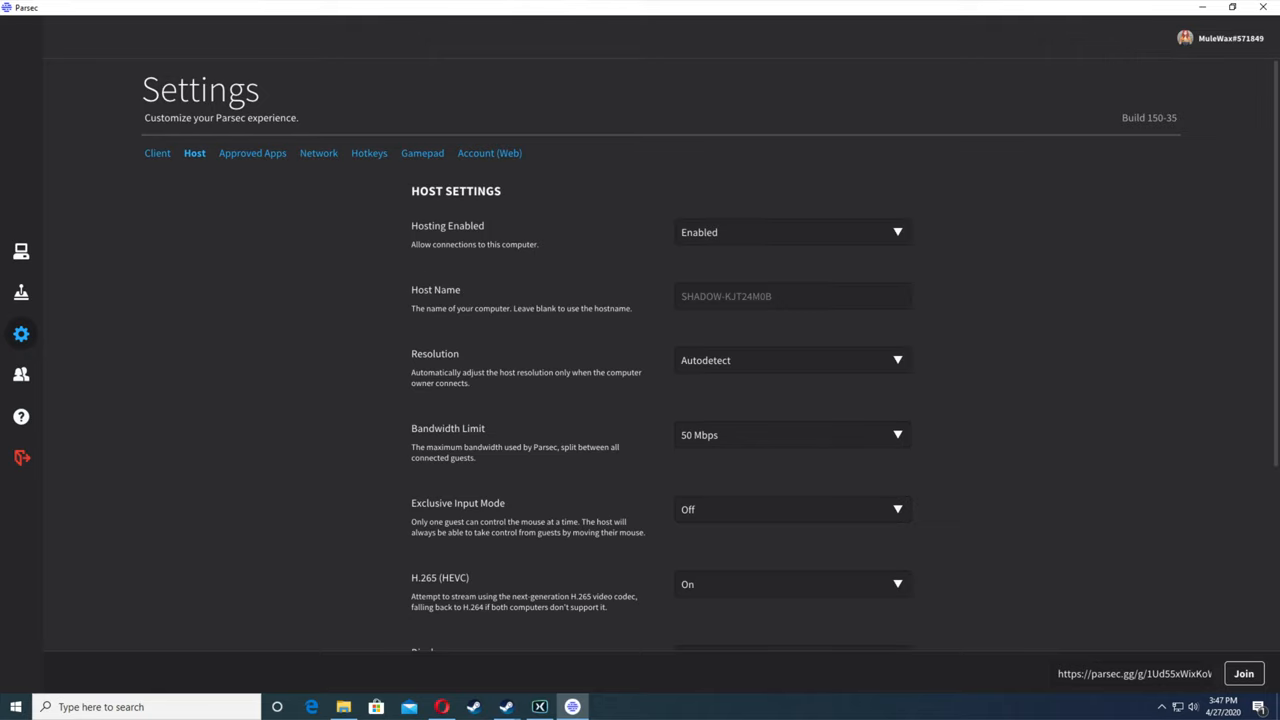
pyautogui.scroll(-3)
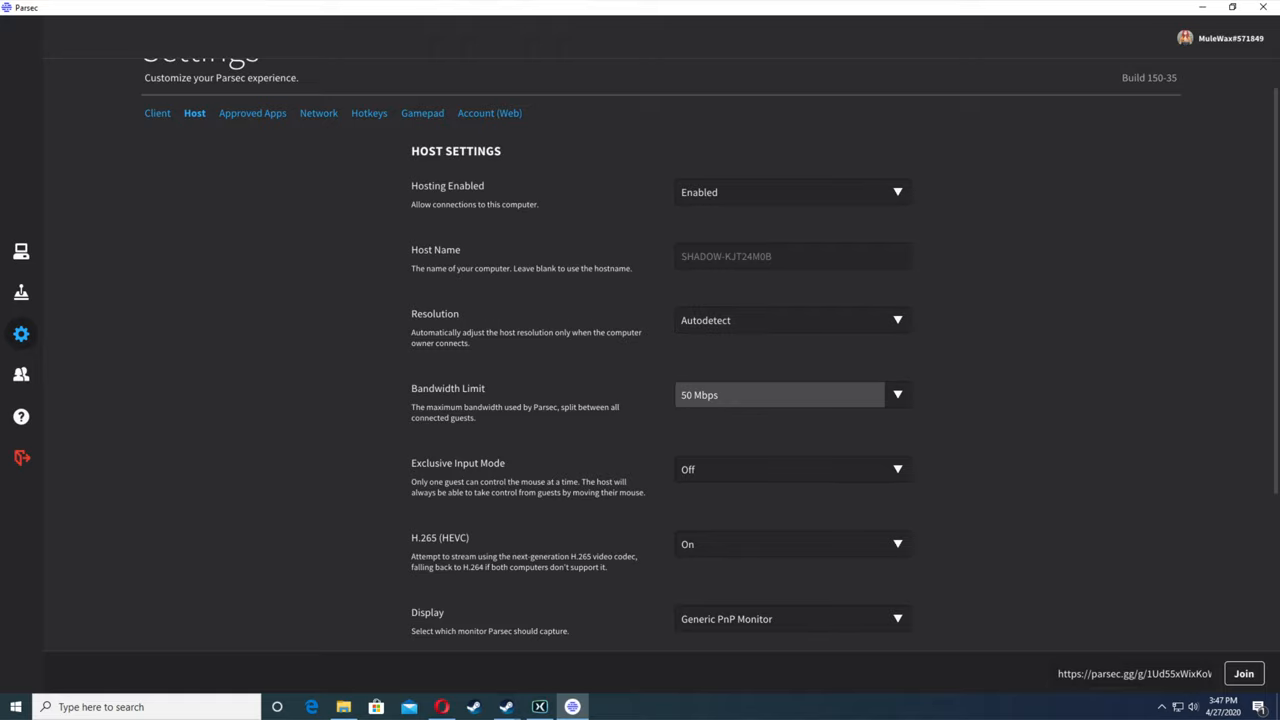
pyautogui.scroll(-3)
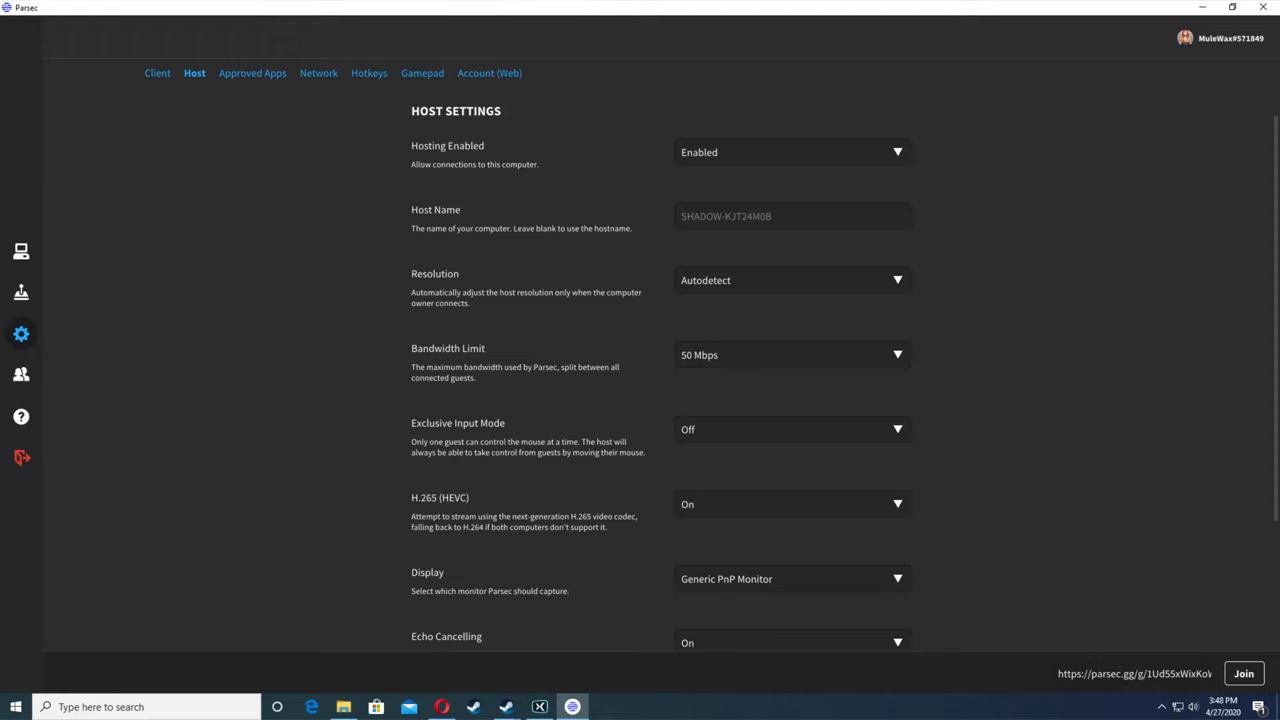
pyautogui.scroll(-3)
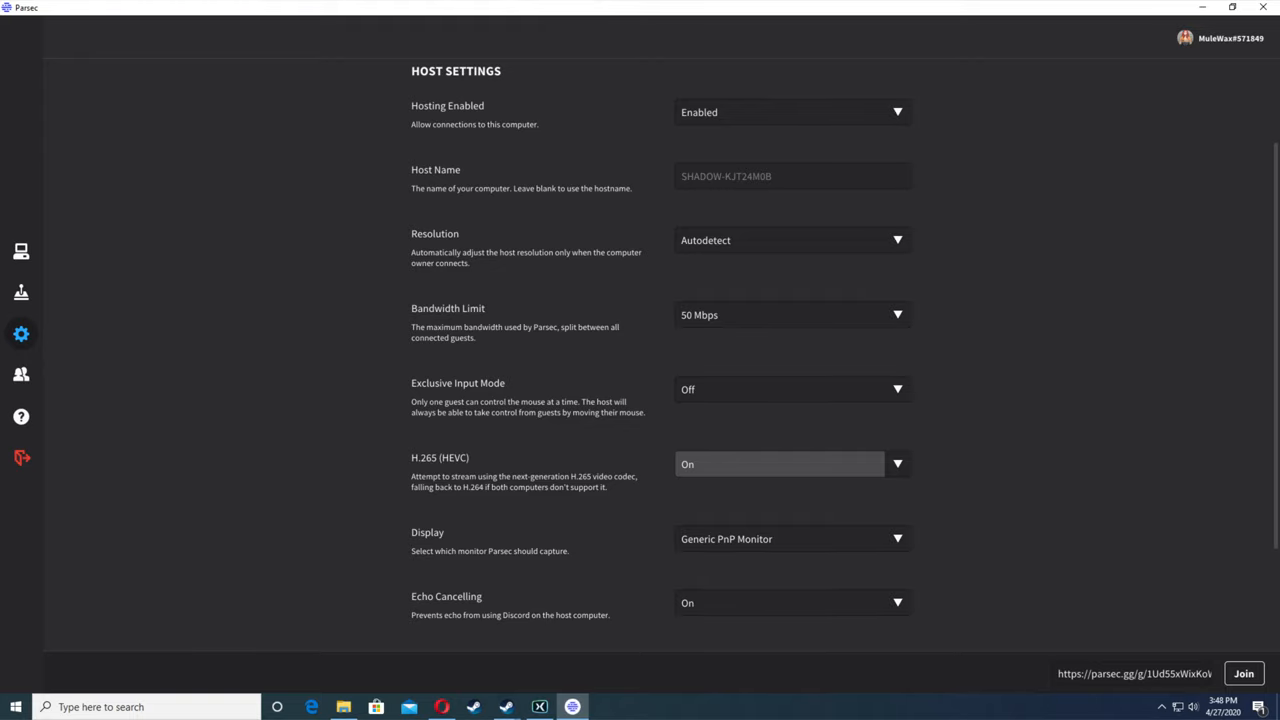
pyautogui.scroll(-3)
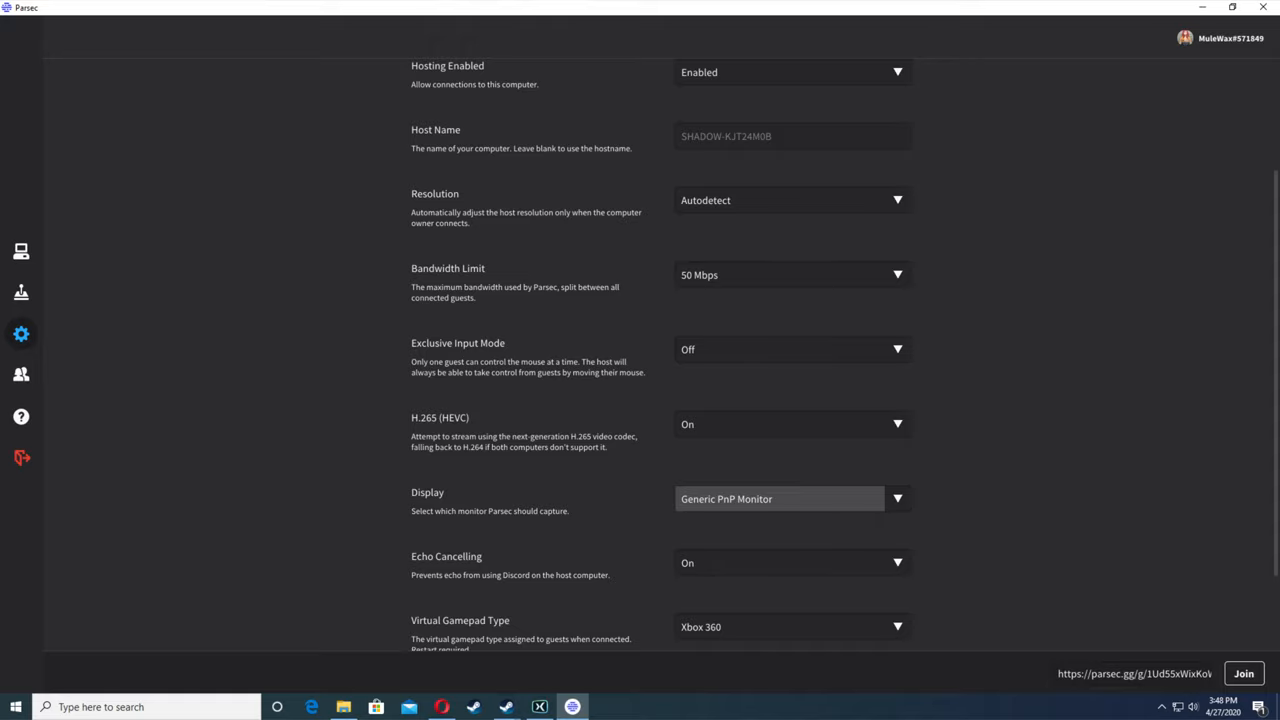
pyautogui.scroll(-3)
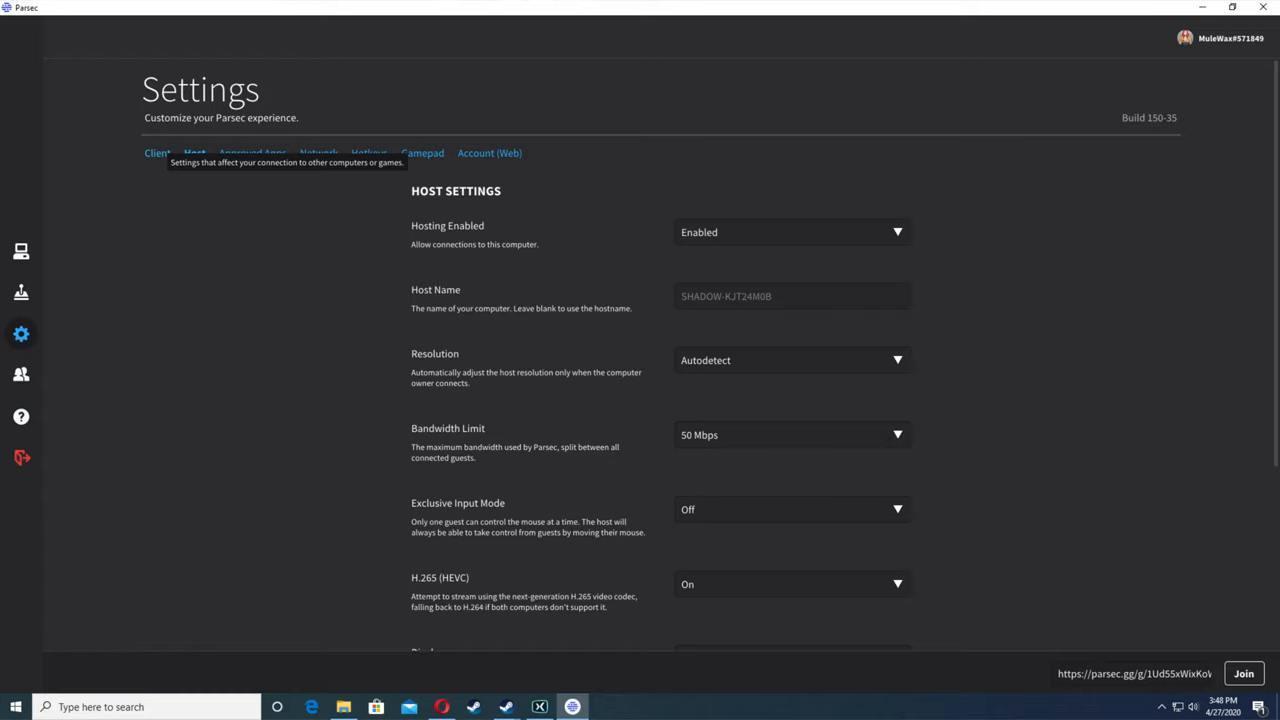
# Step: Review Client settings: overlay on, fullscreen, hardware decoding, Direct3D 11, VSync off, immersive mode both
pyautogui.click(156, 152)
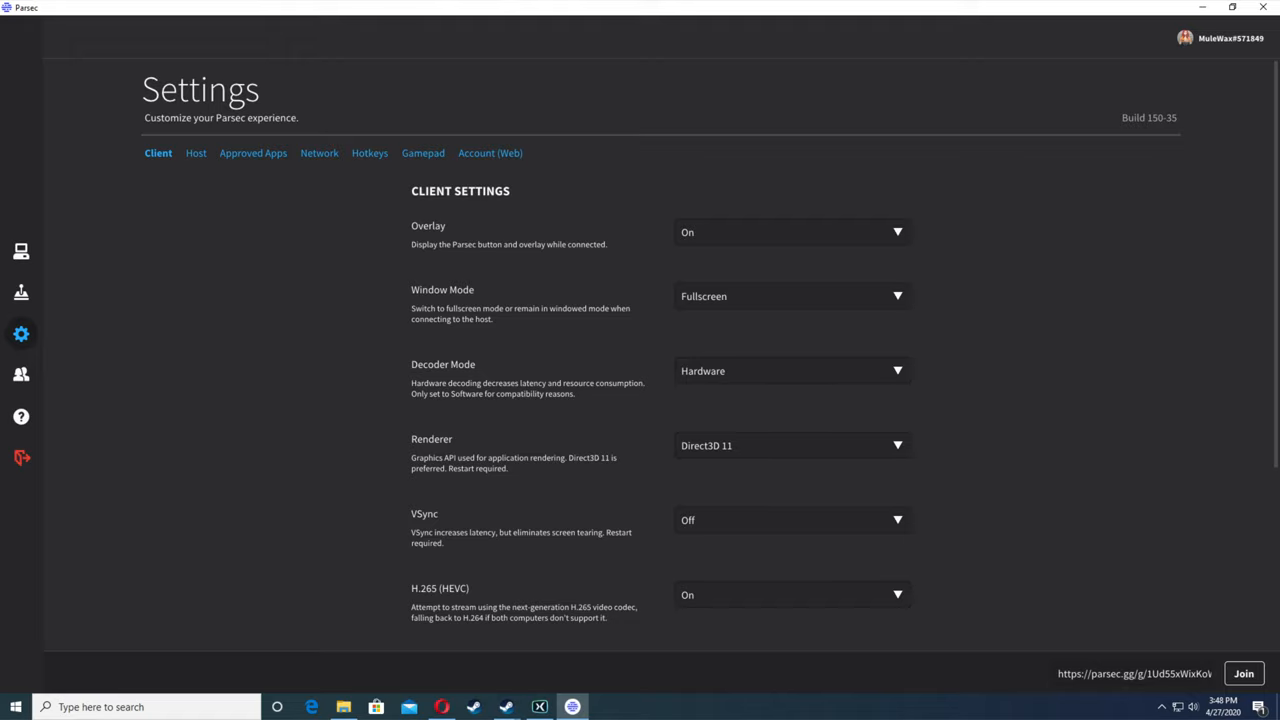
pyautogui.scroll(-3)
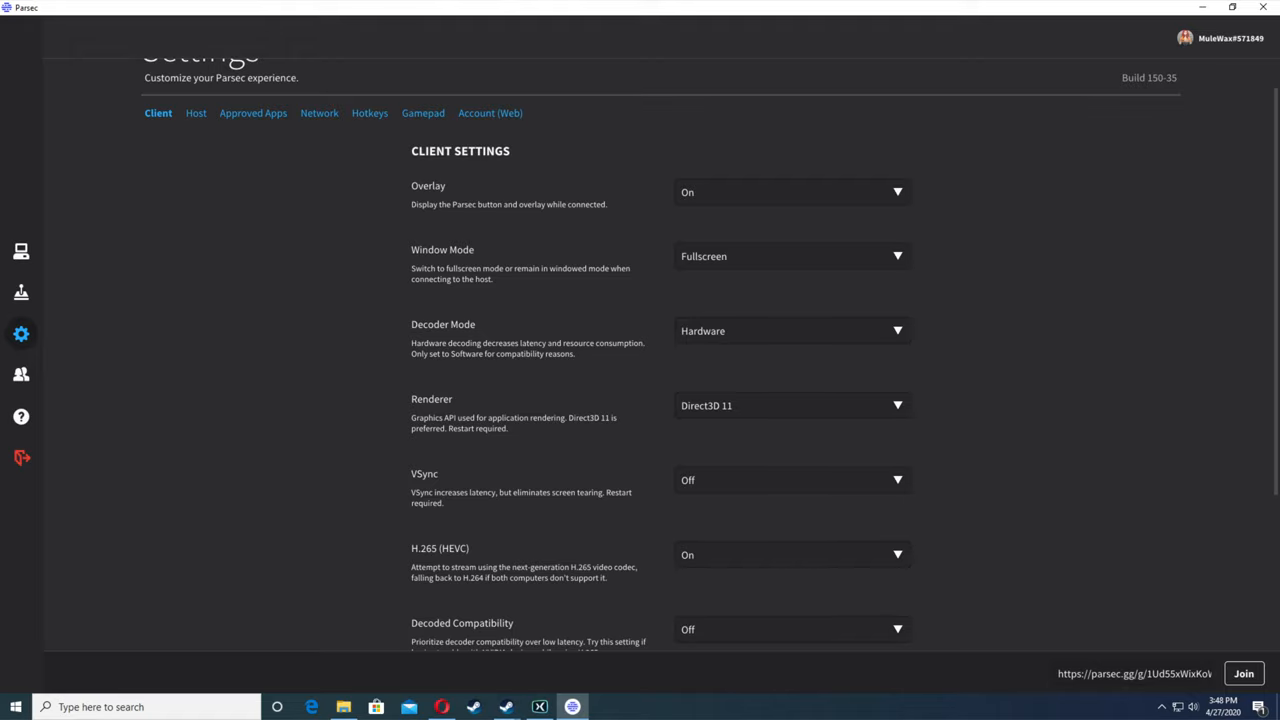
pyautogui.scroll(-3)
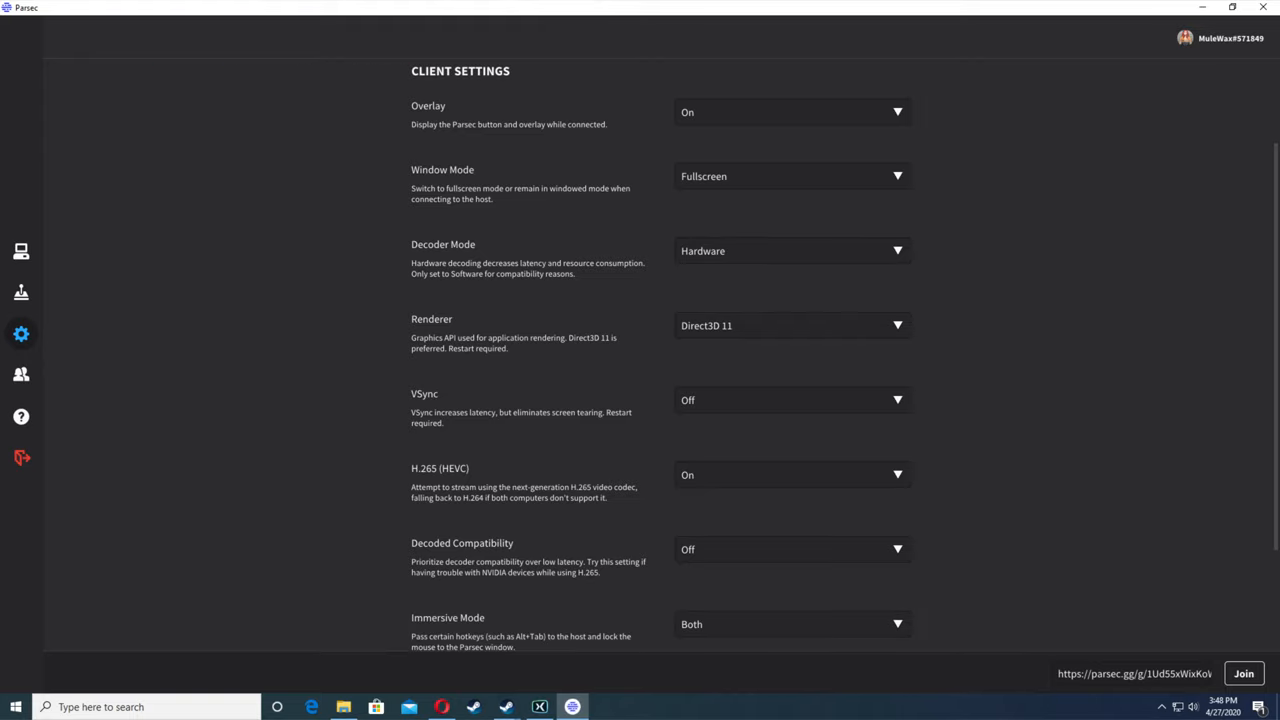
pyautogui.scroll(-3)
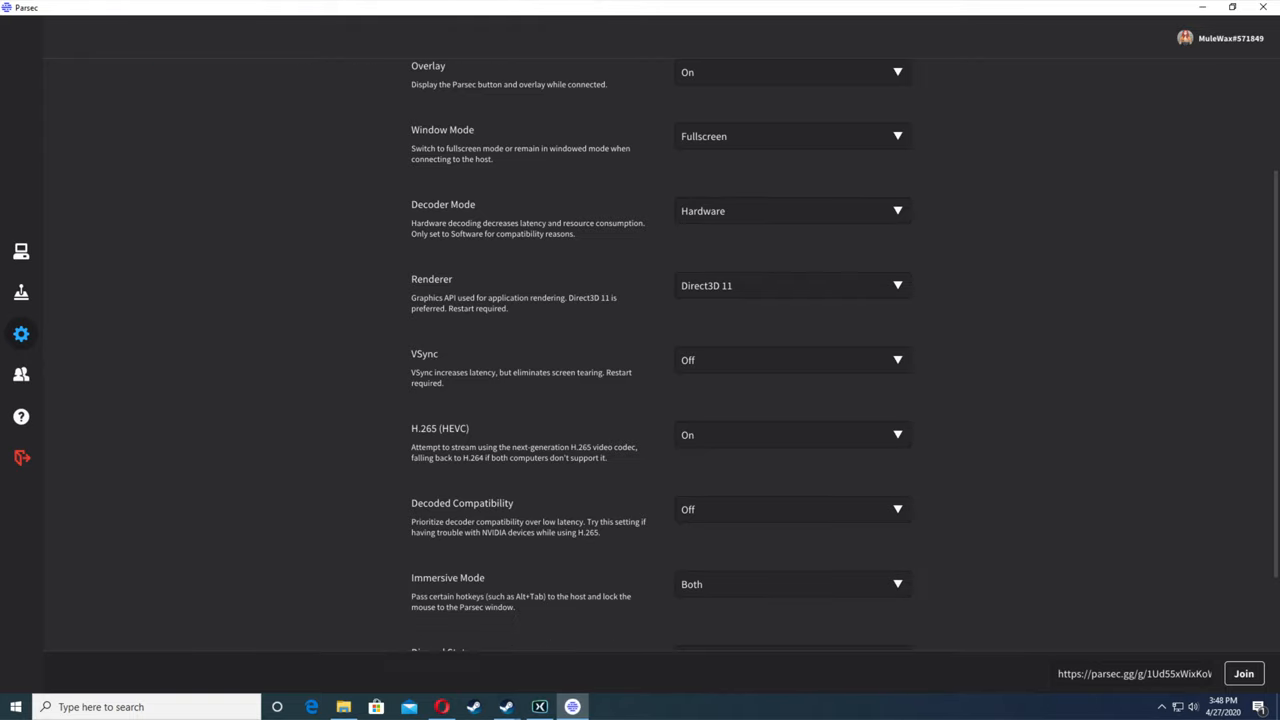
pyautogui.scroll(-3)
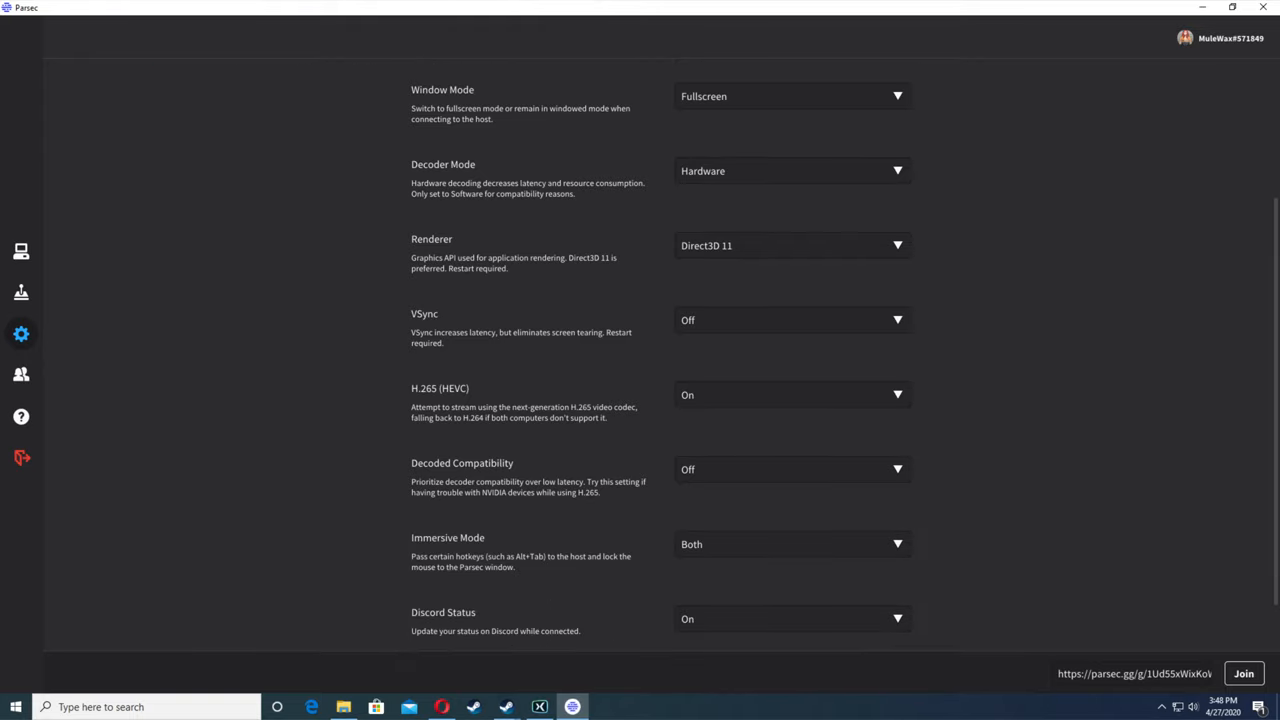
pyautogui.scroll(-3)
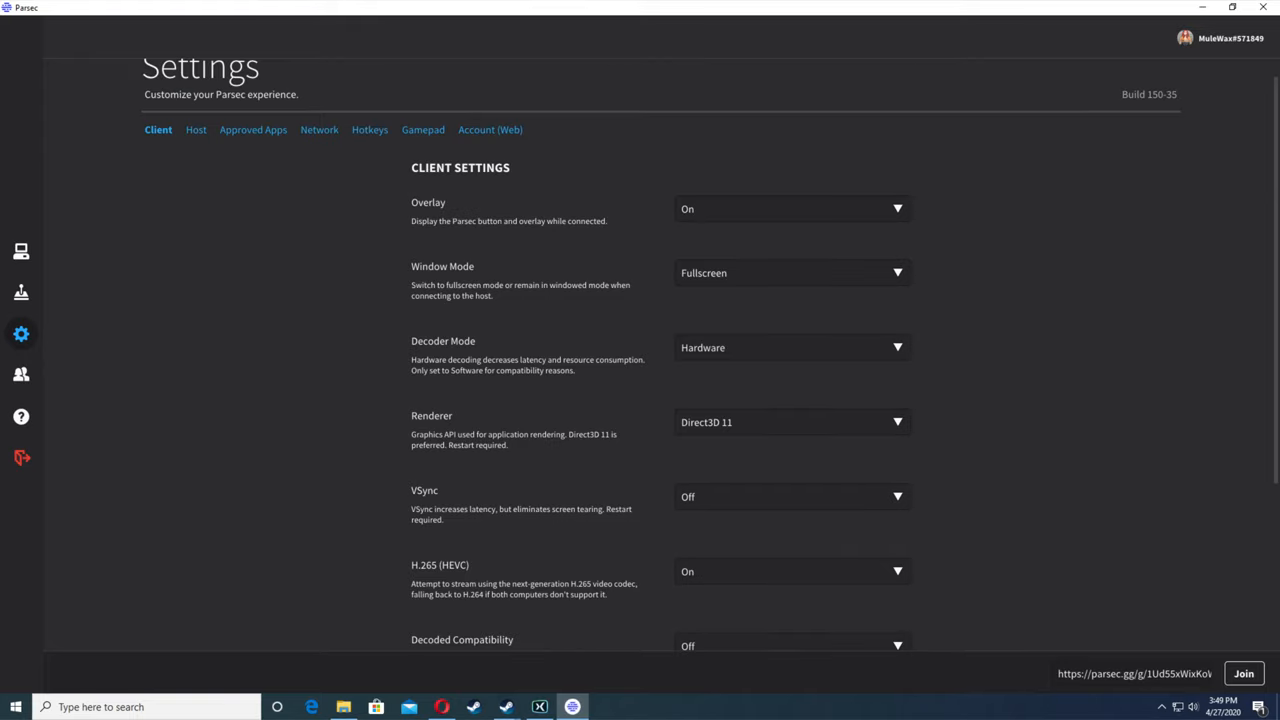
pyautogui.moveTo(20, 252)
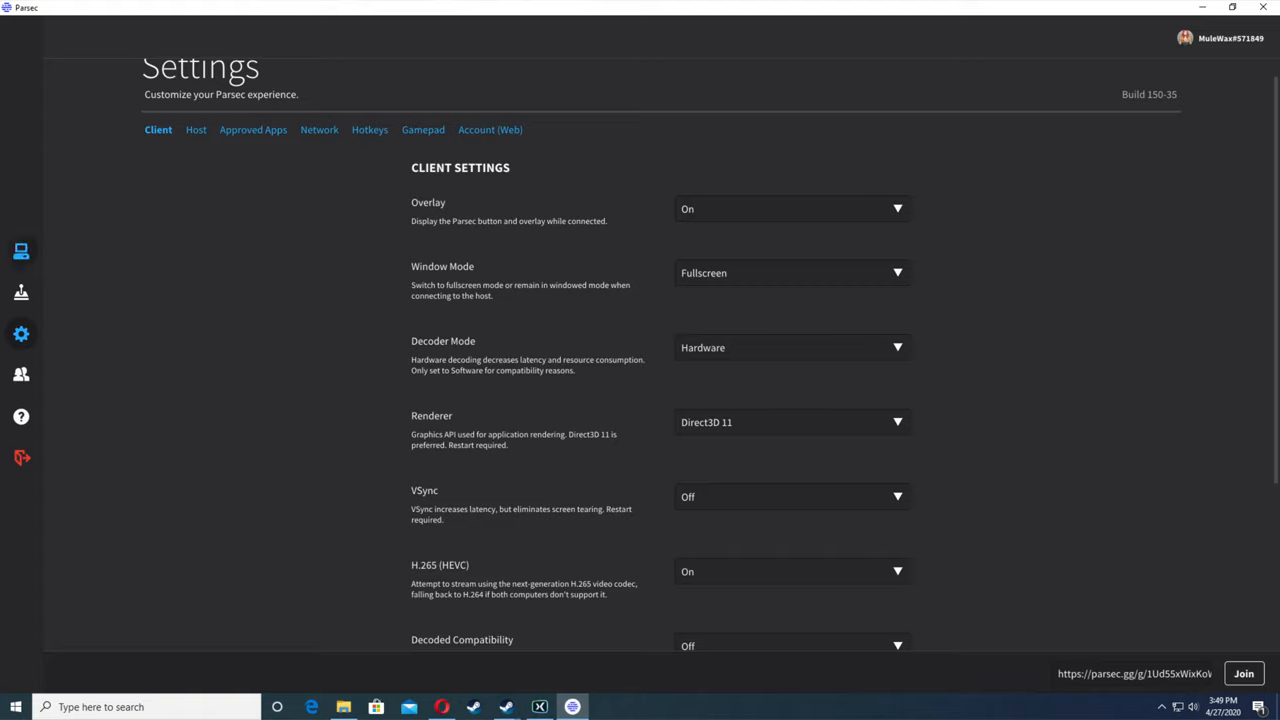
pyautogui.moveTo(20, 252)
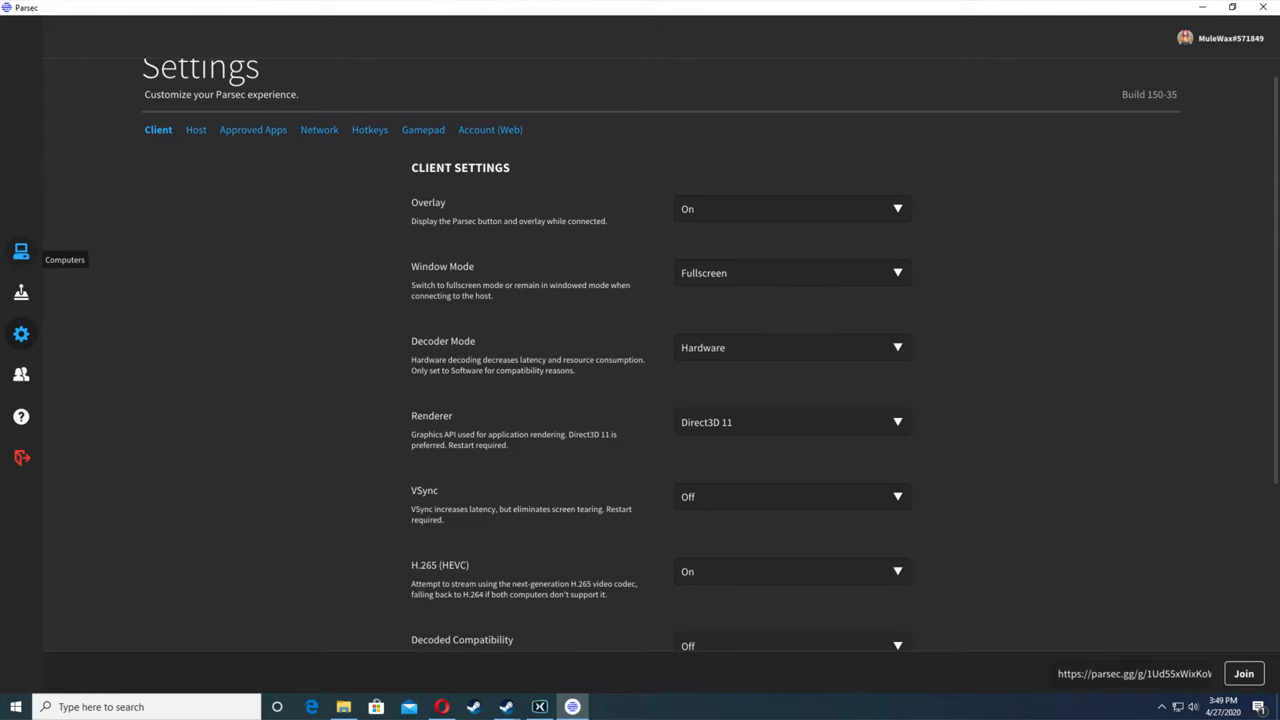
# Step: On the Computers page, invalidate the old share link and generate a new one copied to the clipboard
pyautogui.click(20, 252)
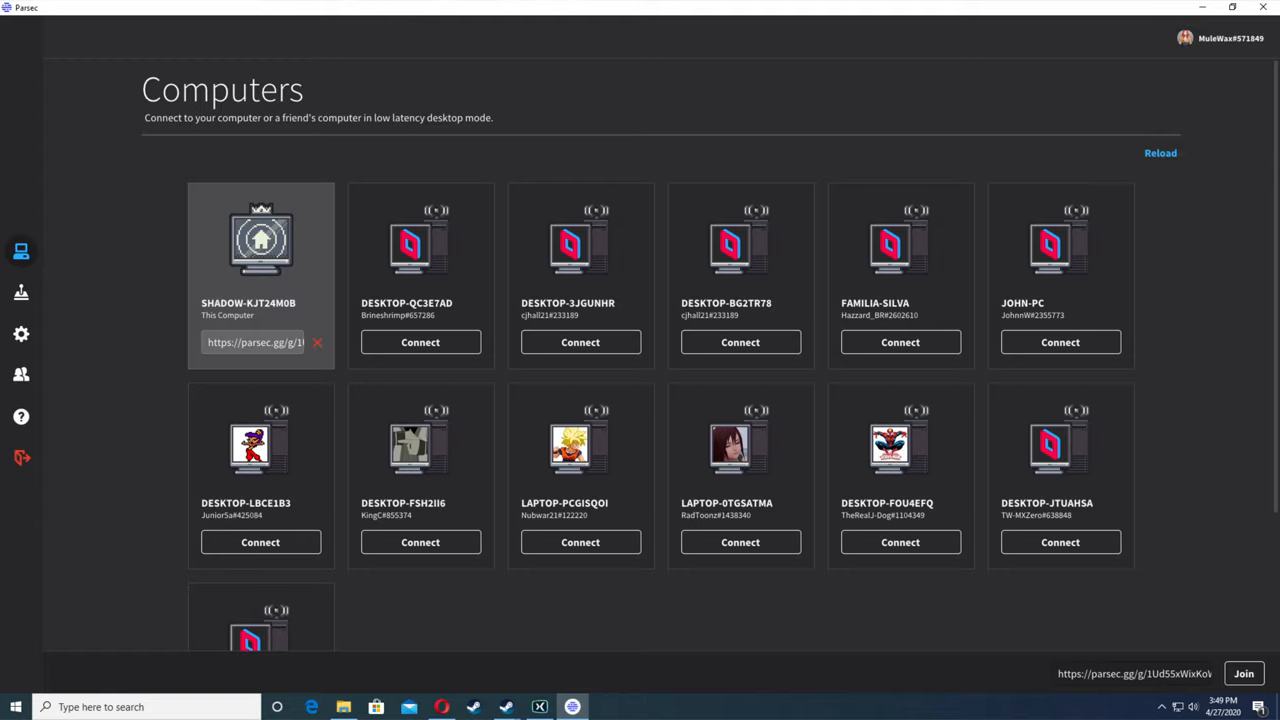
pyautogui.click(316, 342)
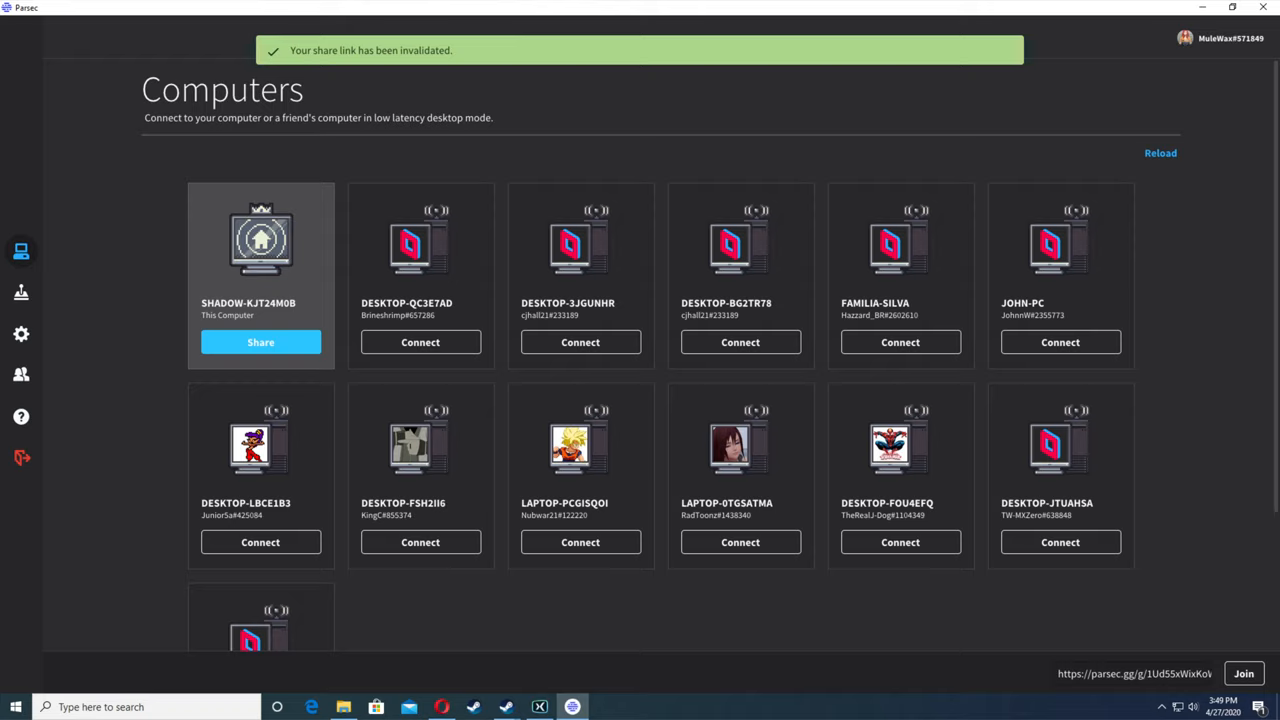
pyautogui.click(260, 342)
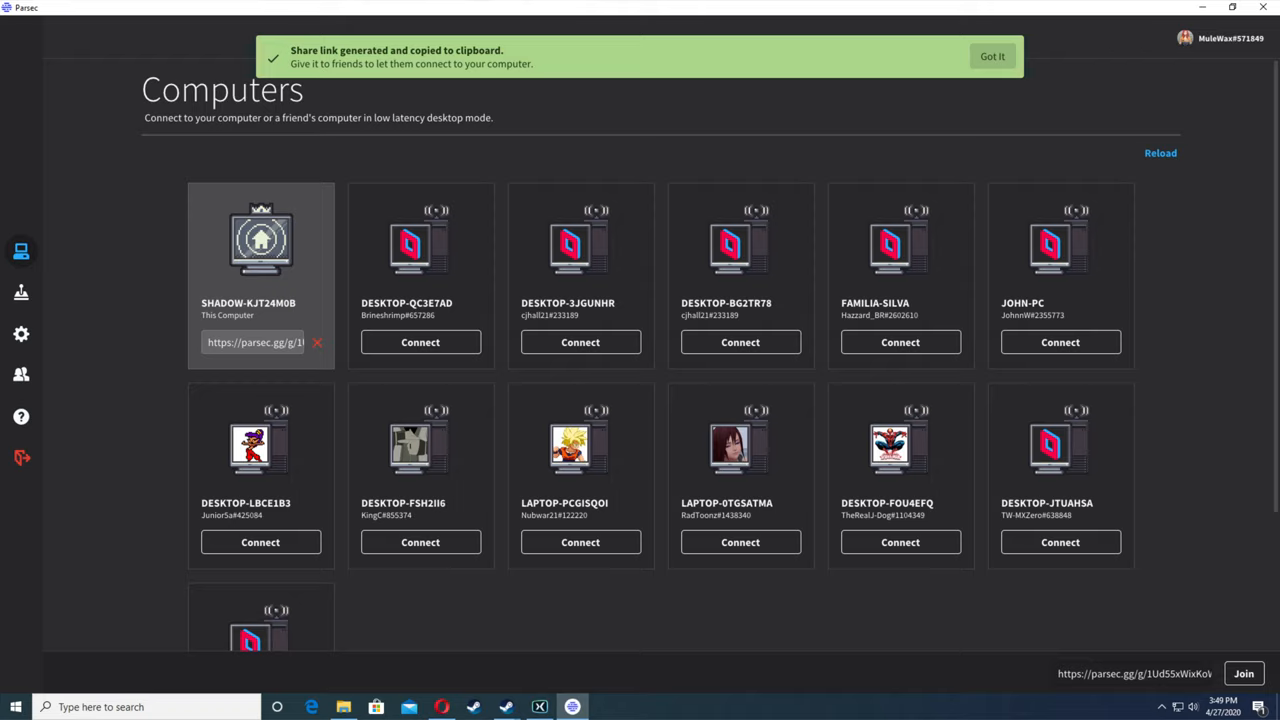
pyautogui.click(992, 56)
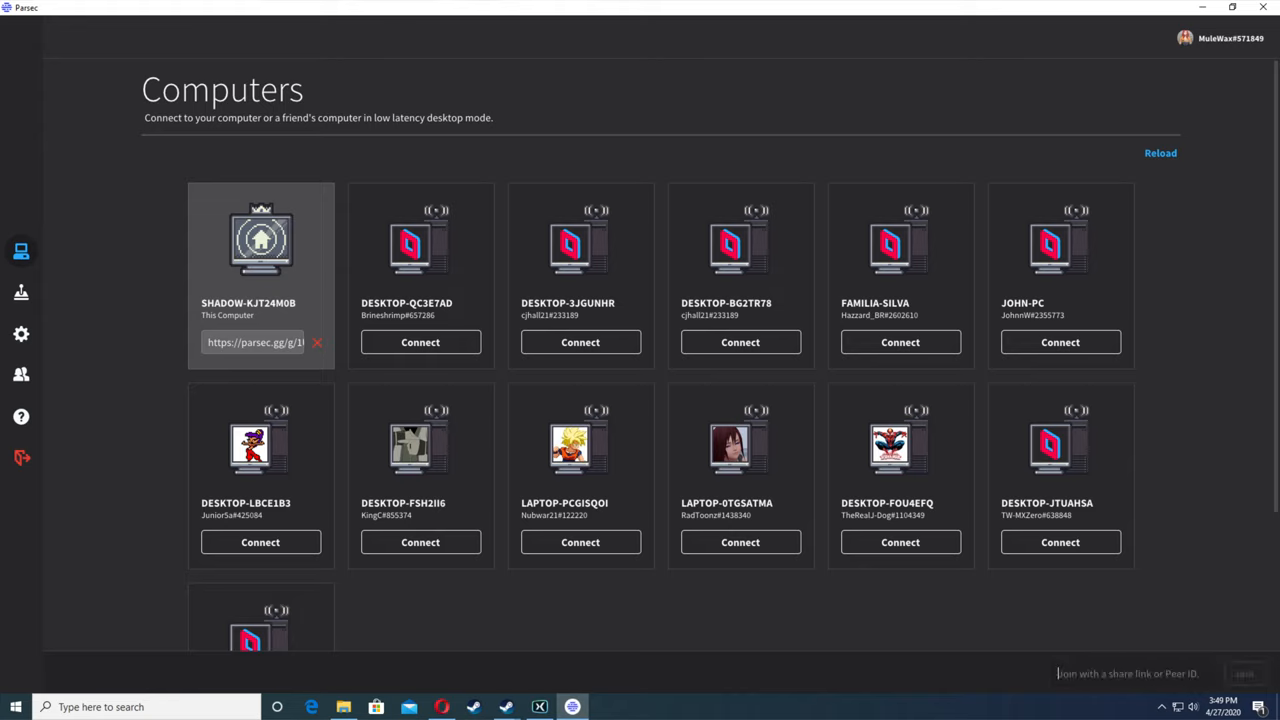
# Step: Paste the new share link into the Join field and return to the M.U.G.E.N folder
pyautogui.rightClick(1128, 672)
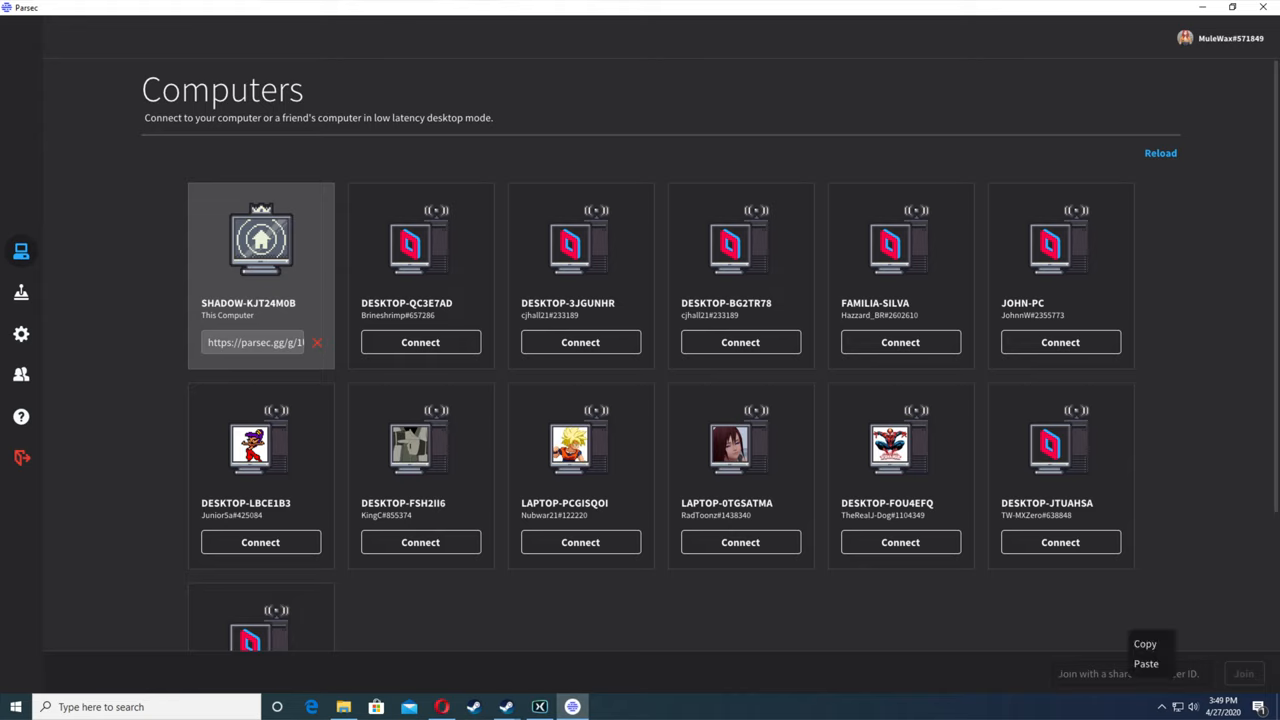
pyautogui.click(1146, 664)
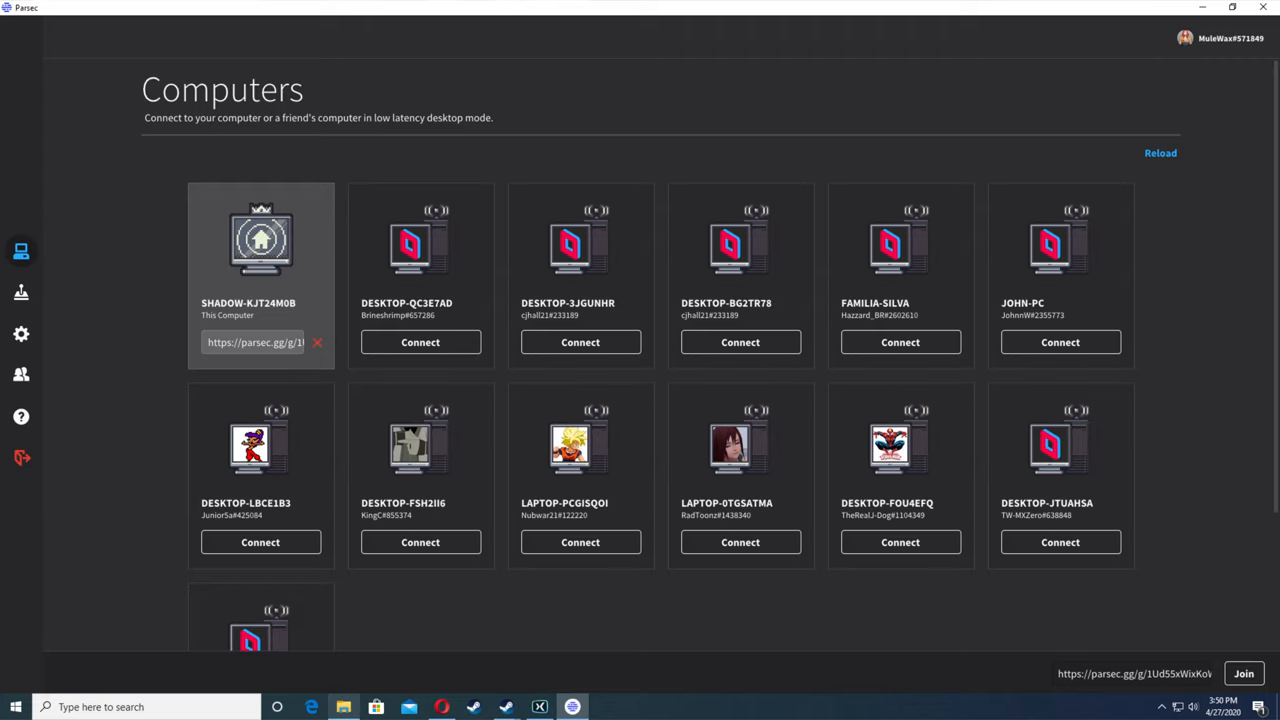
pyautogui.click(344, 708)
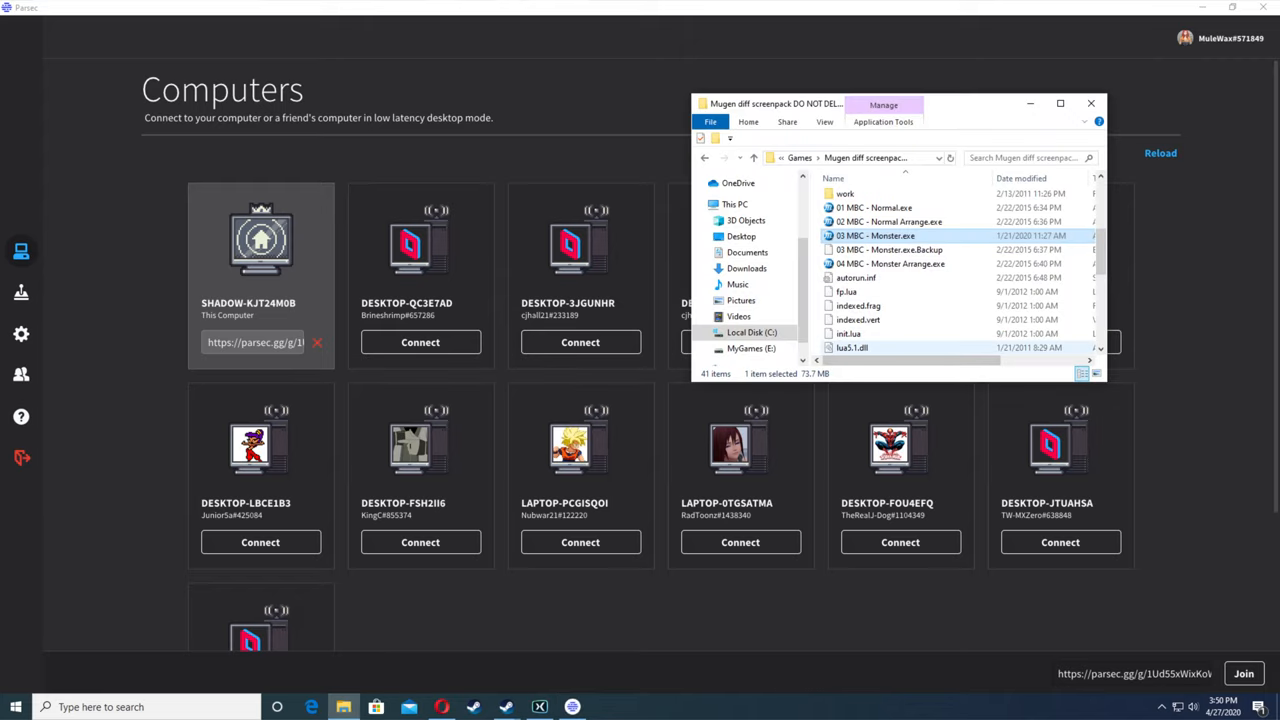
pyautogui.moveTo(874, 236)
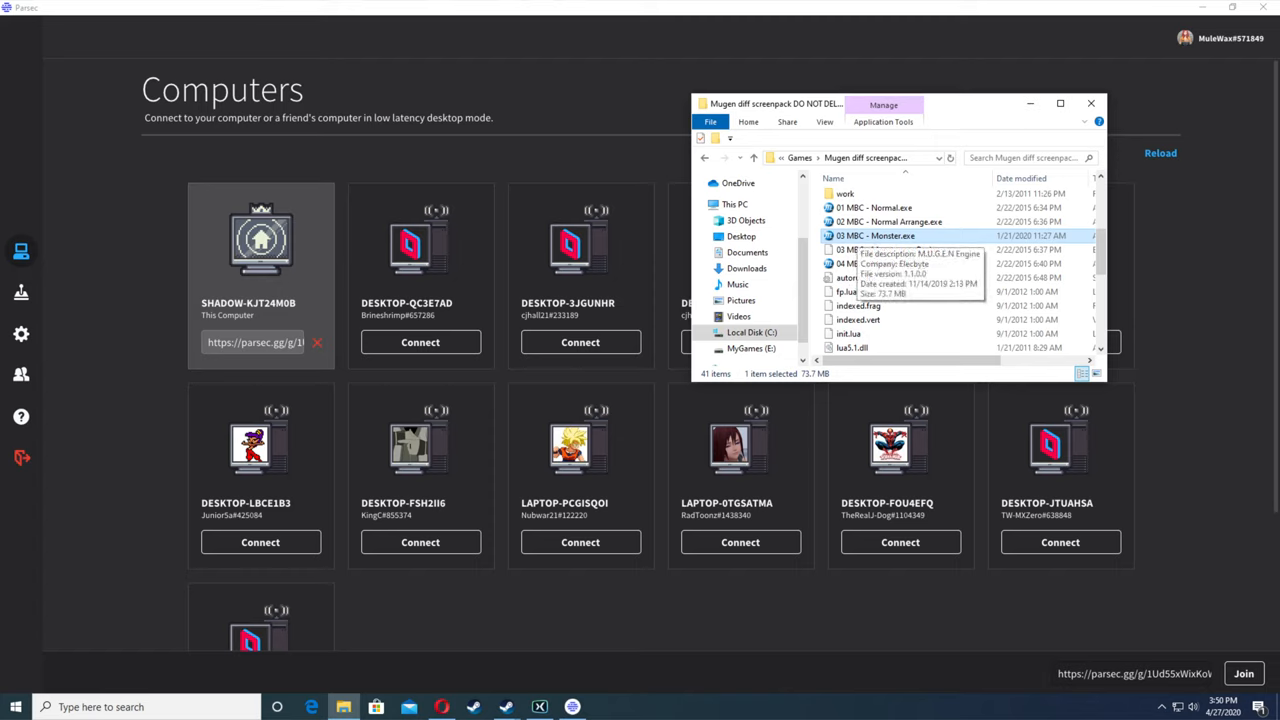